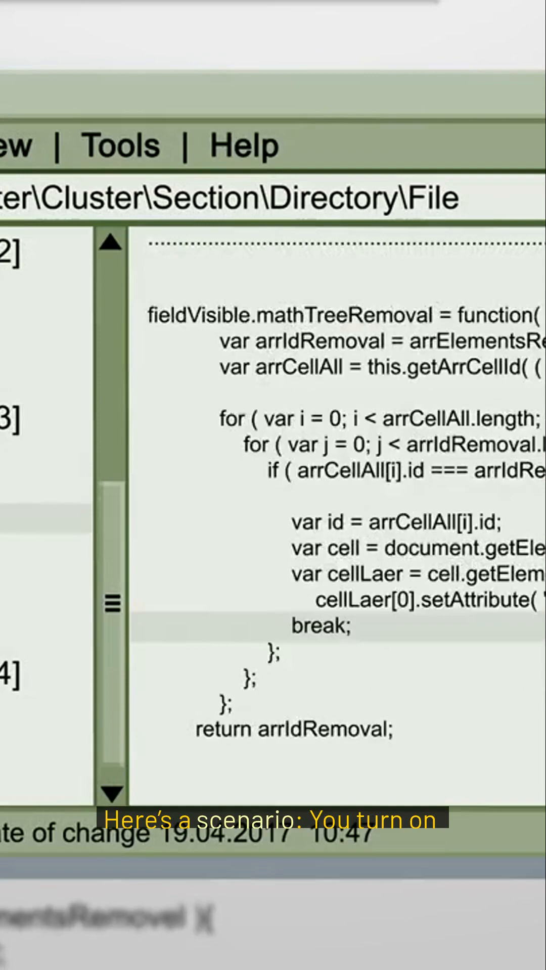
pyautogui.scroll(-3)
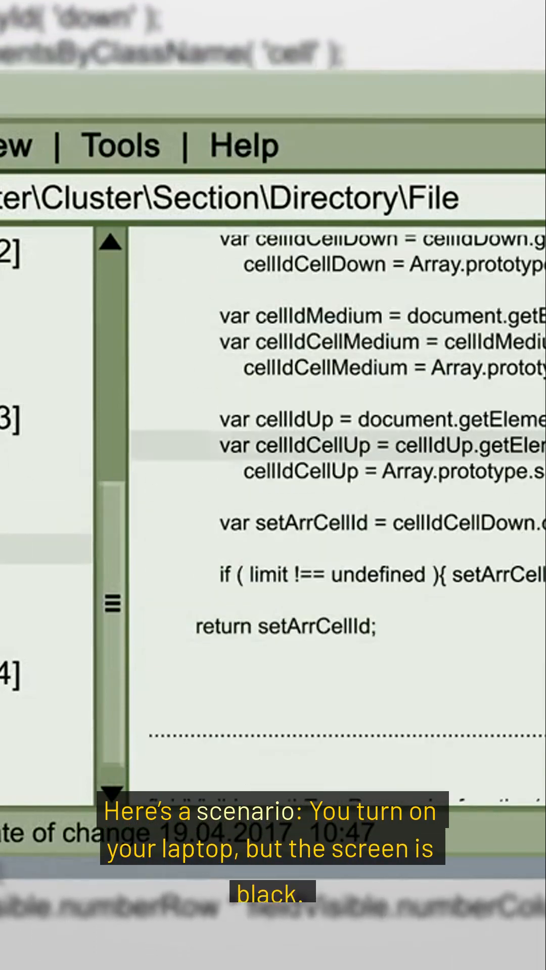